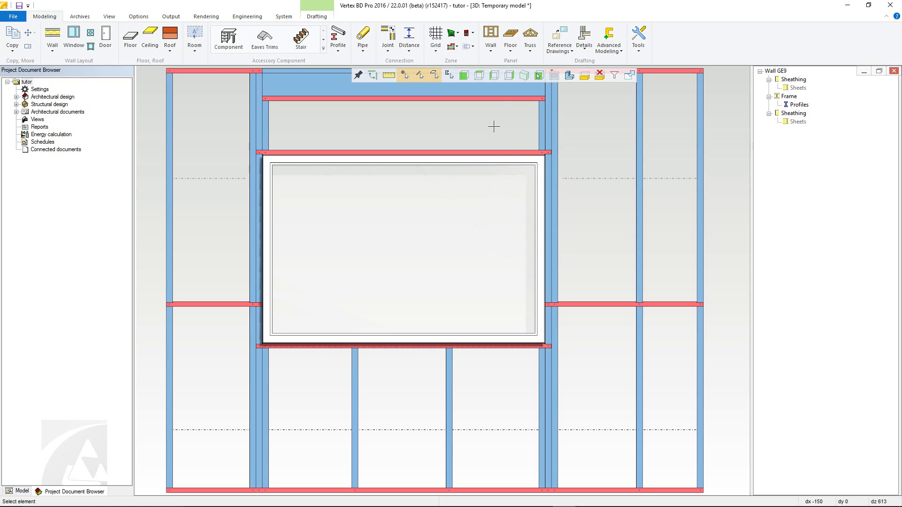
Step: Place a full plate-to-plate (2004) brace from bottom plate to top plate right of the window
{"action": "left_click", "coordinate": [490, 36]}
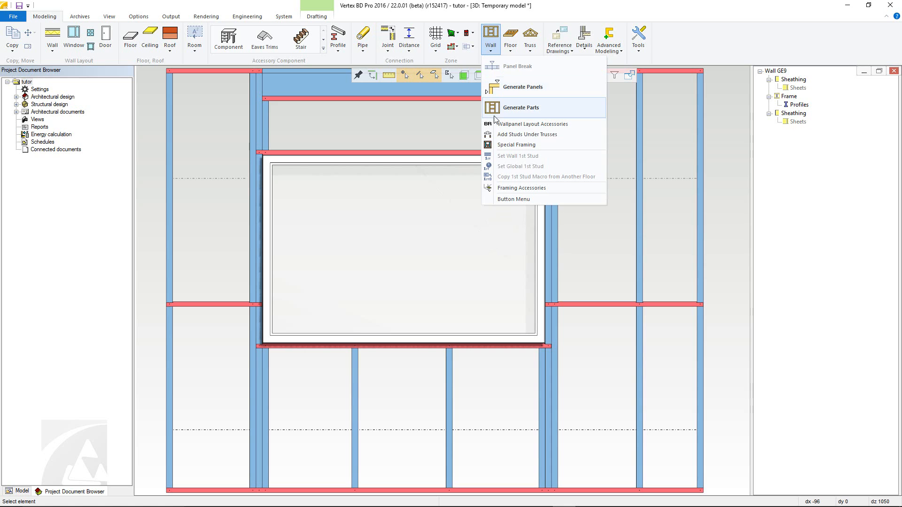
{"action": "left_click", "coordinate": [519, 108]}
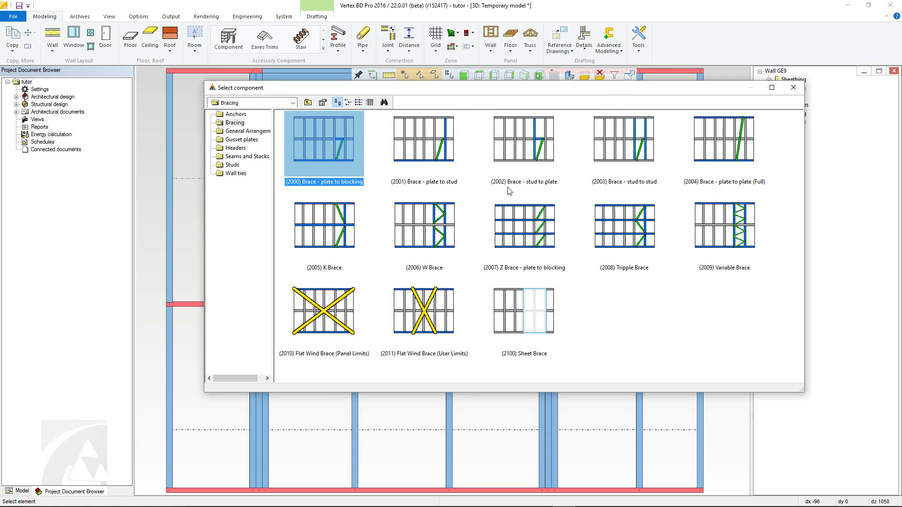
{"action": "mouse_move", "coordinate": [564, 192]}
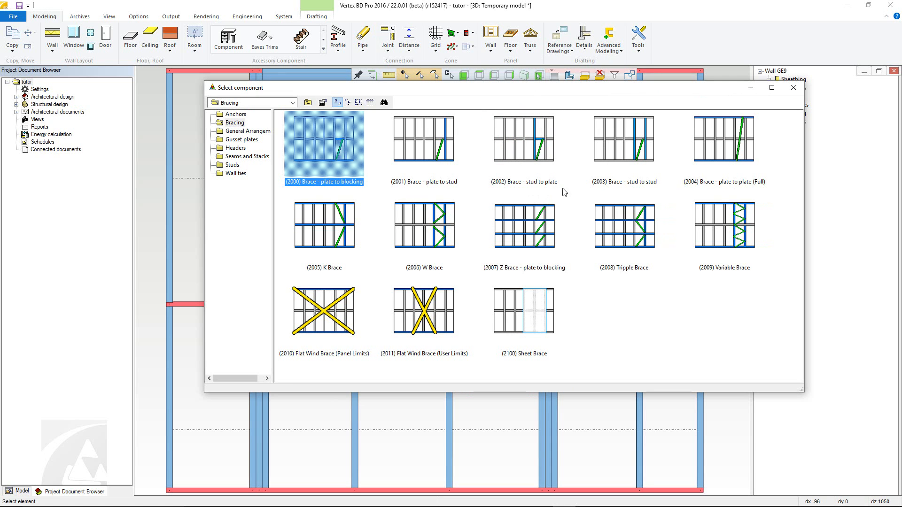
{"action": "left_click", "coordinate": [724, 138]}
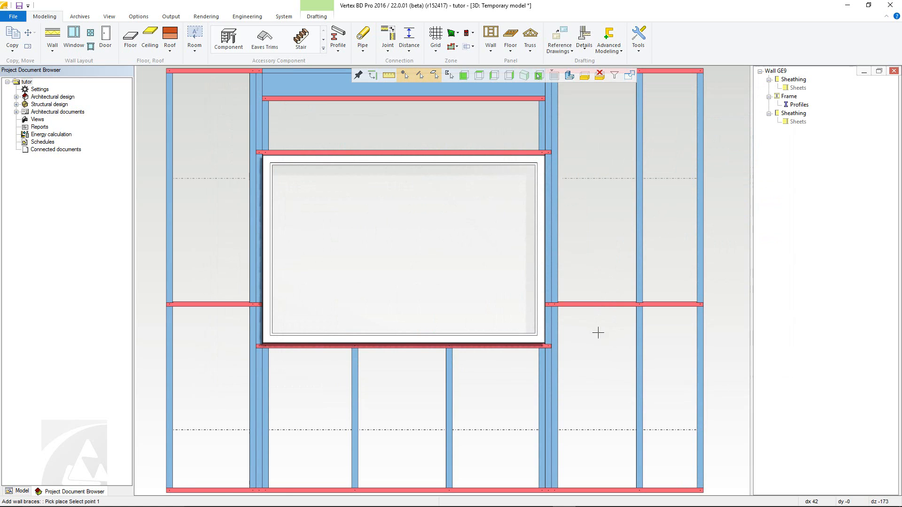
{"action": "mouse_move", "coordinate": [566, 480]}
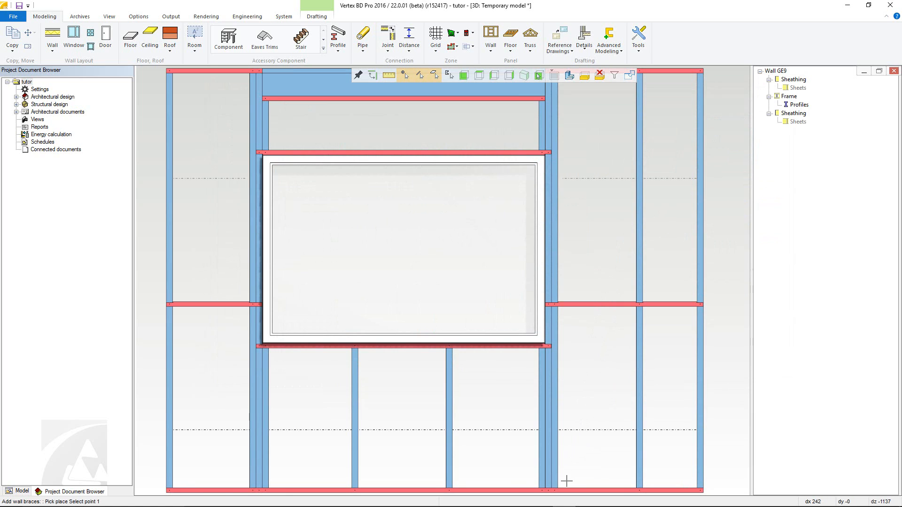
{"action": "left_click", "coordinate": [567, 482]}
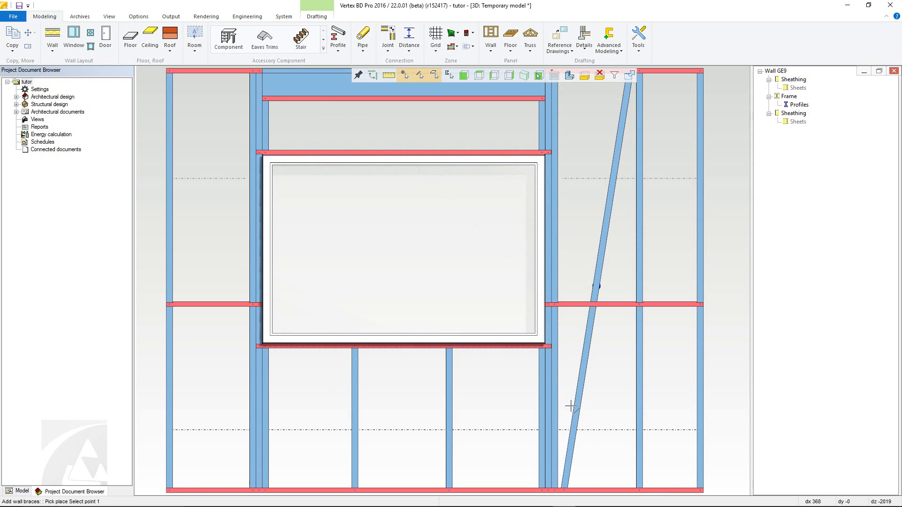
{"action": "left_click", "coordinate": [490, 36]}
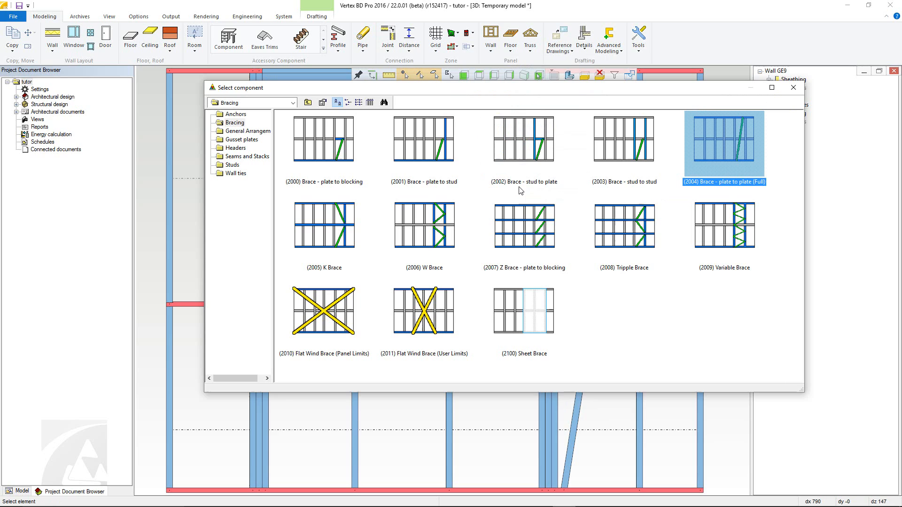
Step: Place a (3000) Trussed Lintel above the window with maximum web space 600
{"action": "left_click", "coordinate": [323, 311]}
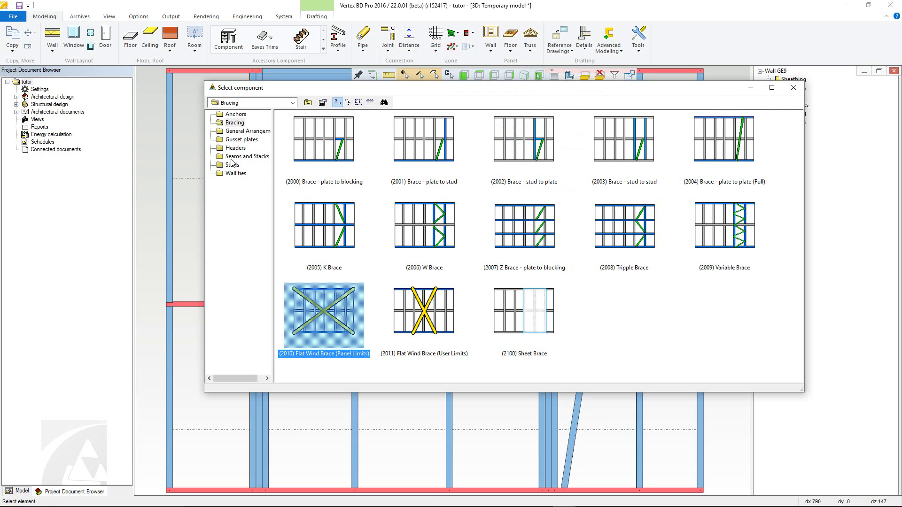
{"action": "left_click", "coordinate": [234, 148]}
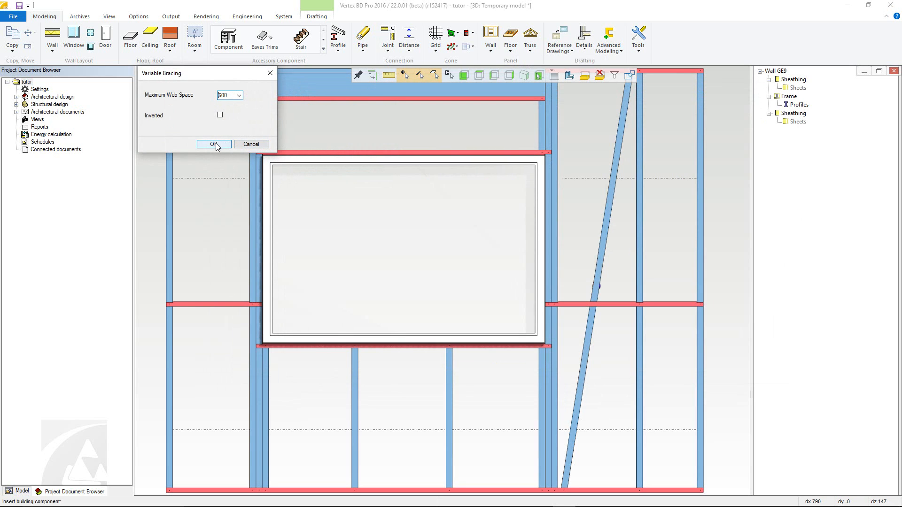
{"action": "type", "text": "600"}
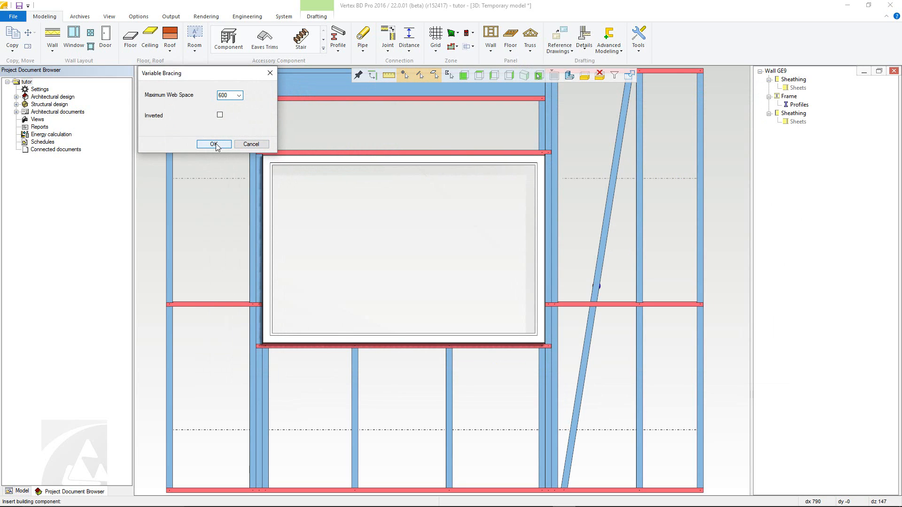
{"action": "left_click", "coordinate": [213, 143]}
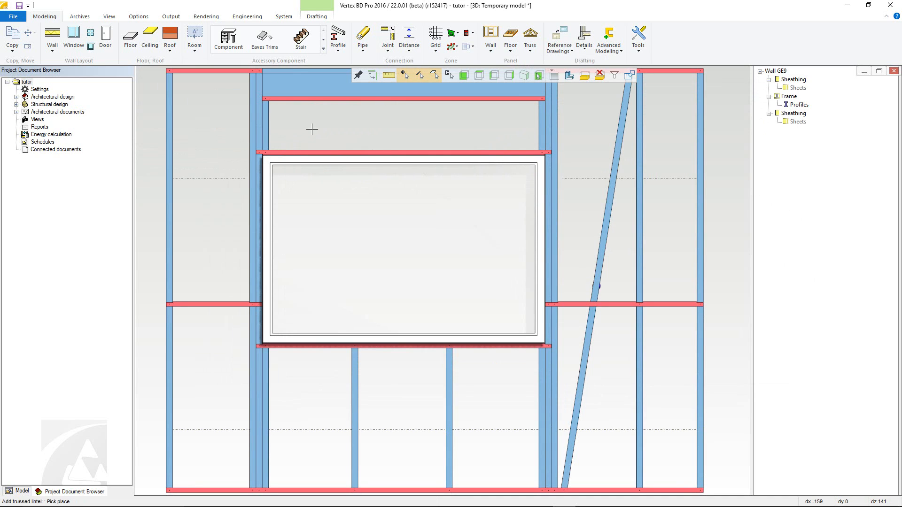
{"action": "left_click", "coordinate": [323, 126]}
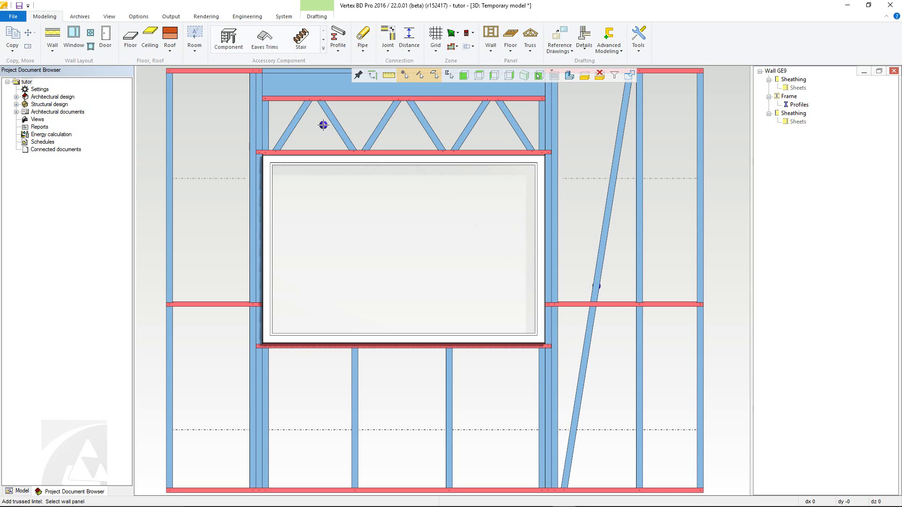
Step: Add the GE9 3D panel label from the General Arrangement components
{"action": "left_click", "coordinate": [489, 36]}
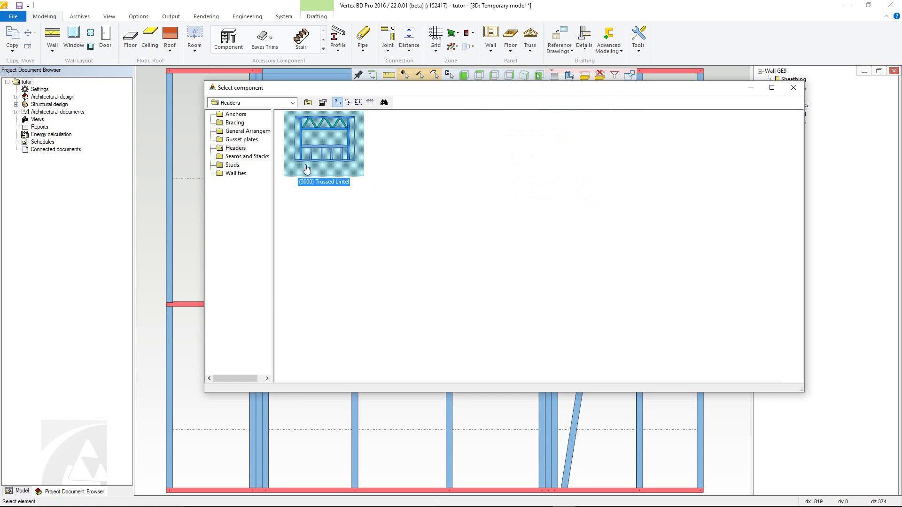
{"action": "left_click", "coordinate": [248, 130]}
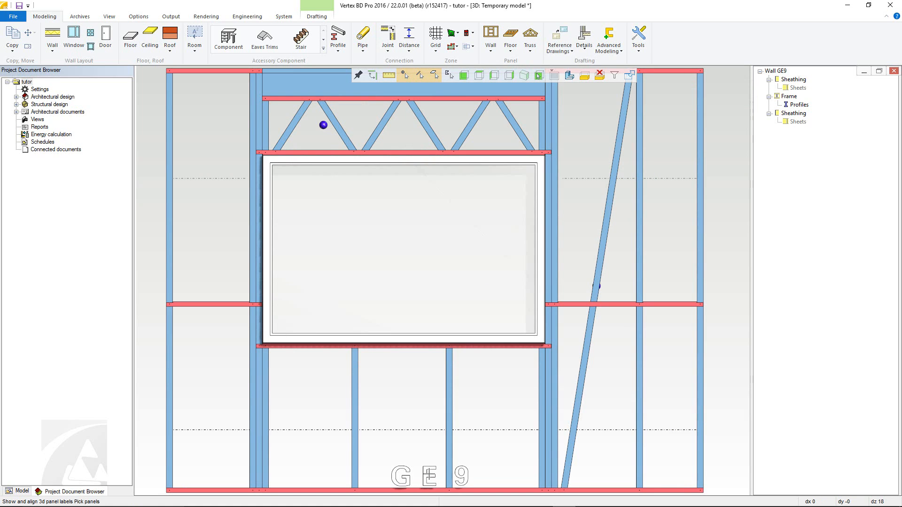
Step: Choose (0012) Blocking from the Studs folder to open the Block dialog
{"action": "left_click", "coordinate": [490, 34]}
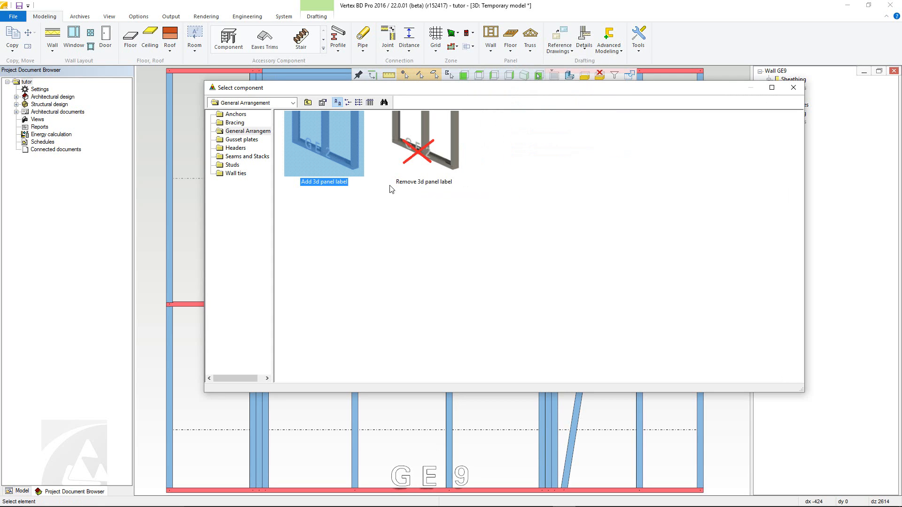
{"action": "left_click", "coordinate": [232, 164]}
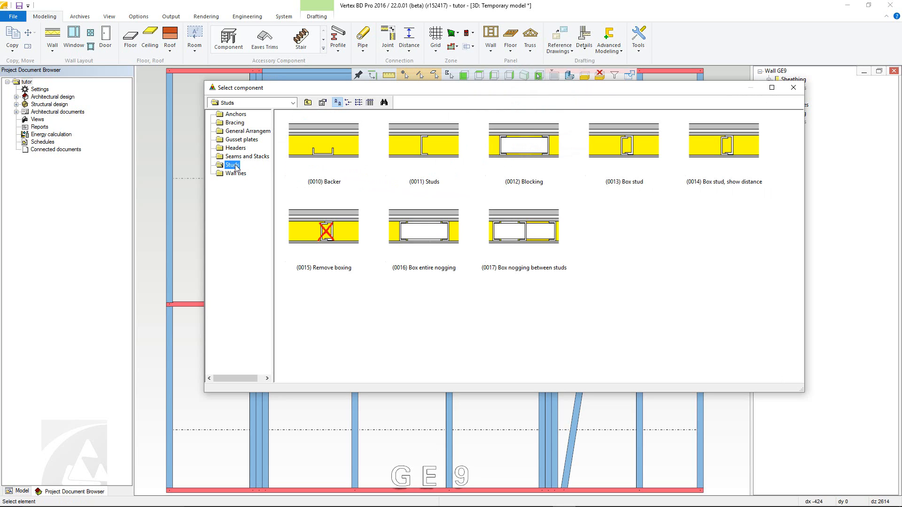
{"action": "mouse_move", "coordinate": [519, 149]}
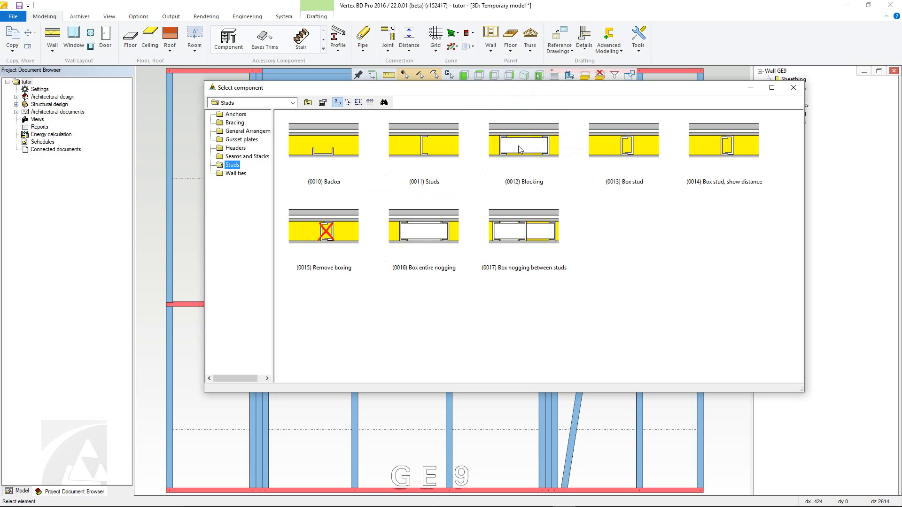
{"action": "left_click", "coordinate": [523, 144]}
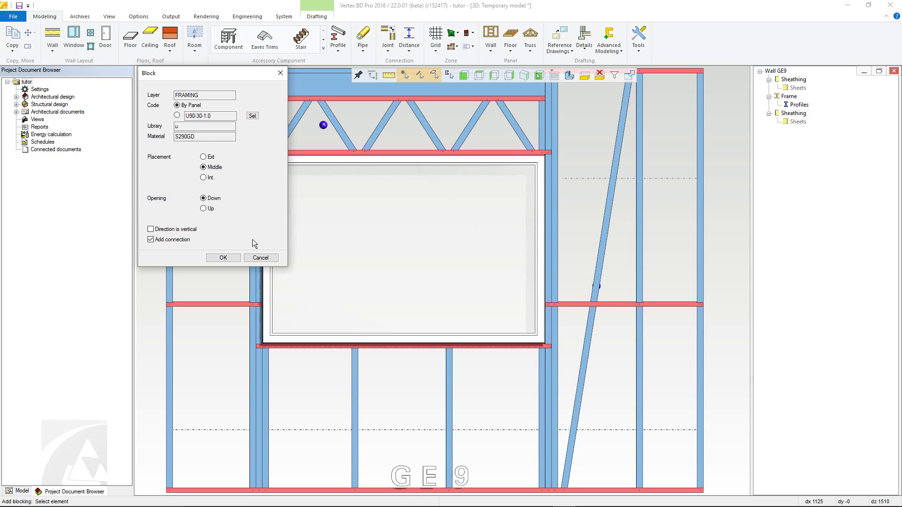
{"action": "mouse_move", "coordinate": [221, 171]}
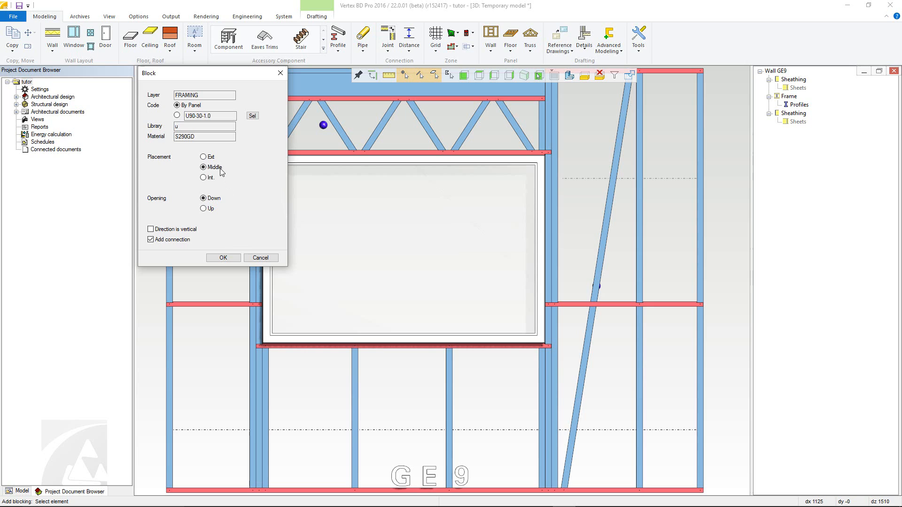
Step: Confirm blocking with Middle placement and place it in the bay left of the window
{"action": "left_click", "coordinate": [203, 167]}
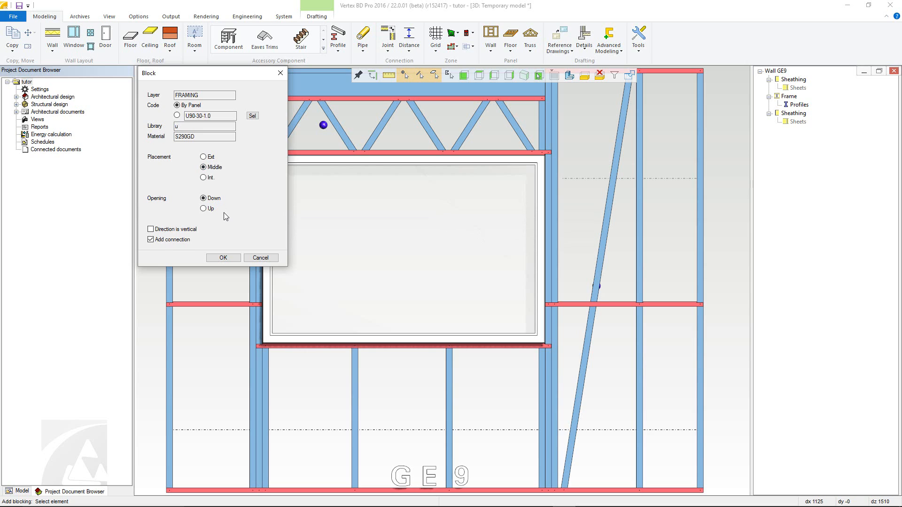
{"action": "mouse_move", "coordinate": [208, 230]}
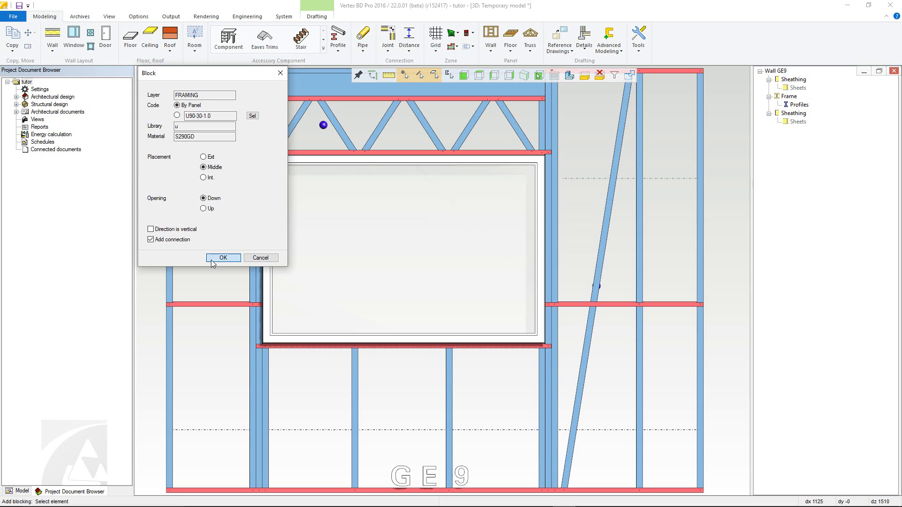
{"action": "left_click", "coordinate": [223, 258]}
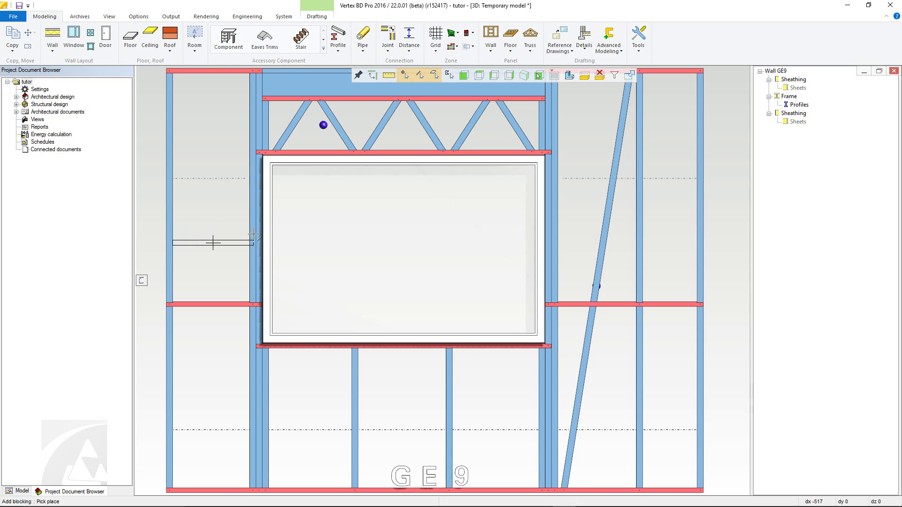
{"action": "left_click", "coordinate": [213, 242]}
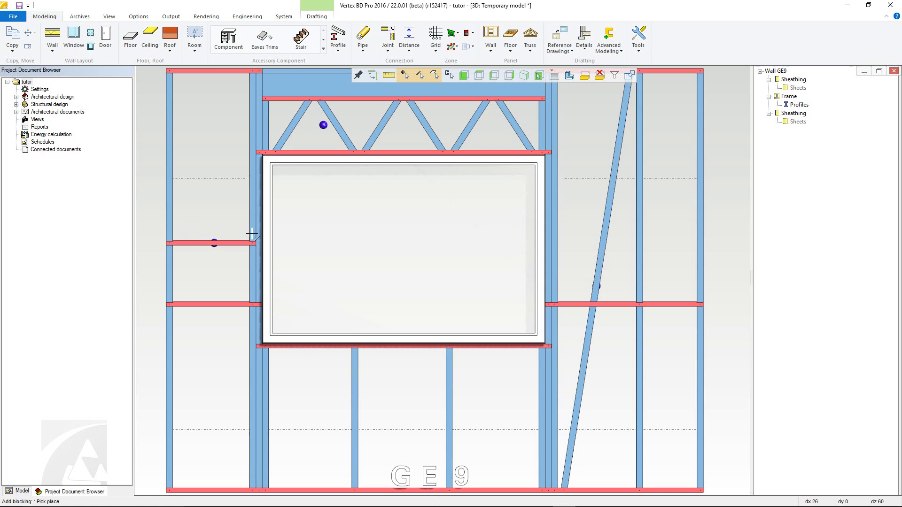